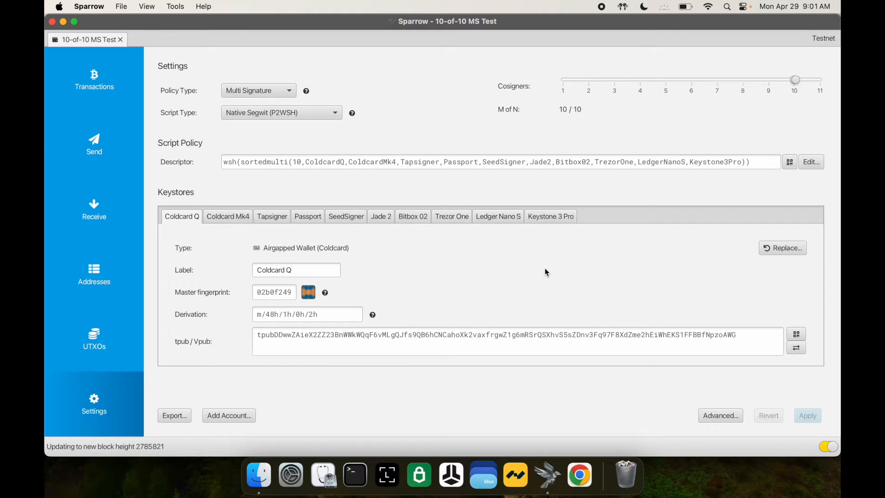
pyautogui.moveTo(592, 323)
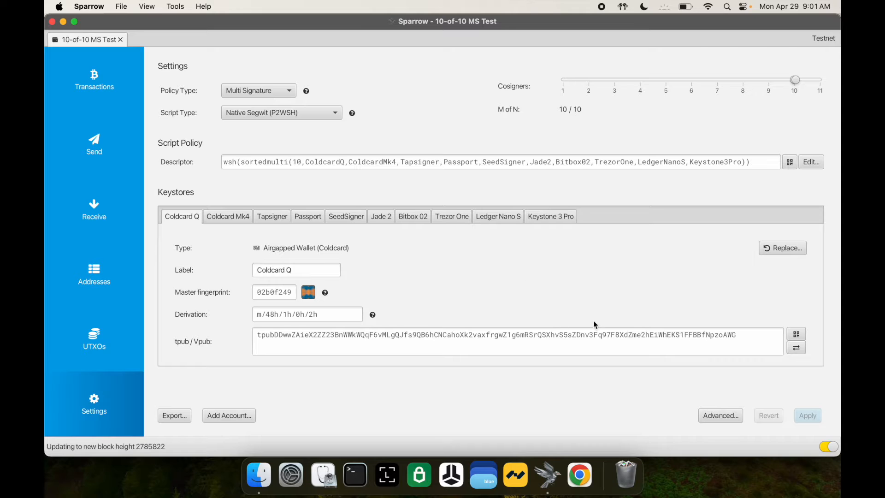
pyautogui.moveTo(362, 276)
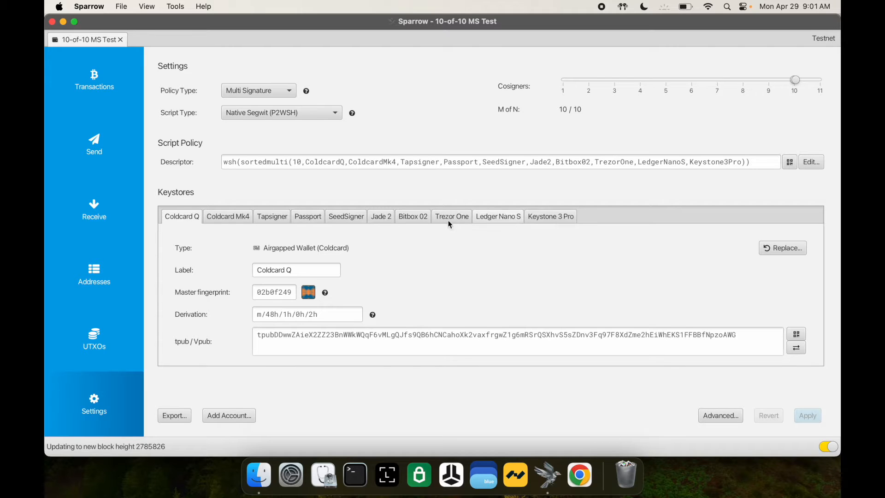
pyautogui.moveTo(227, 220)
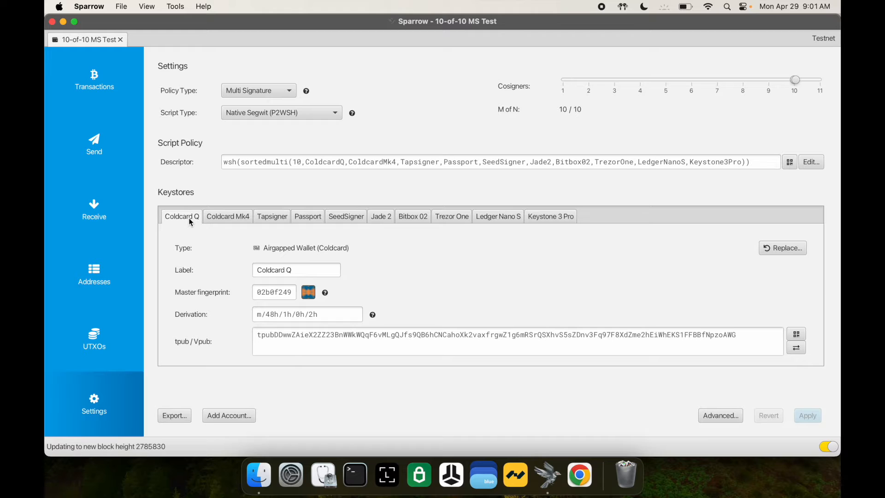
pyautogui.moveTo(197, 233)
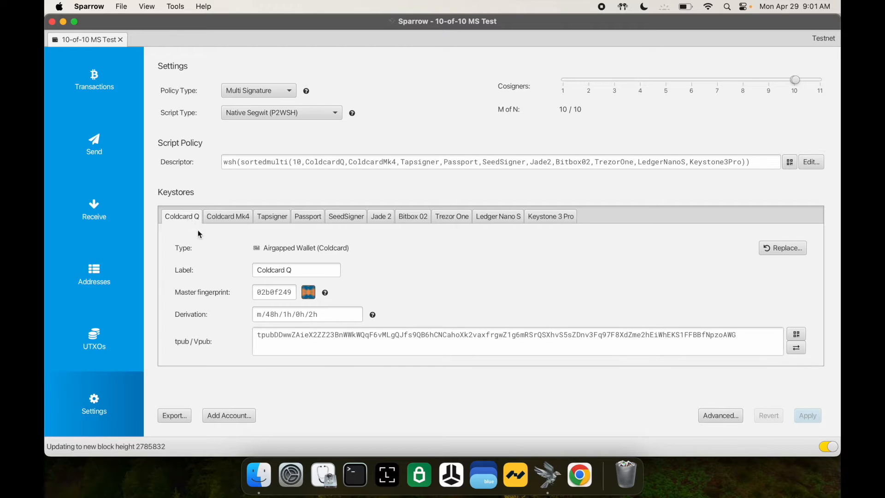
pyautogui.moveTo(187, 223)
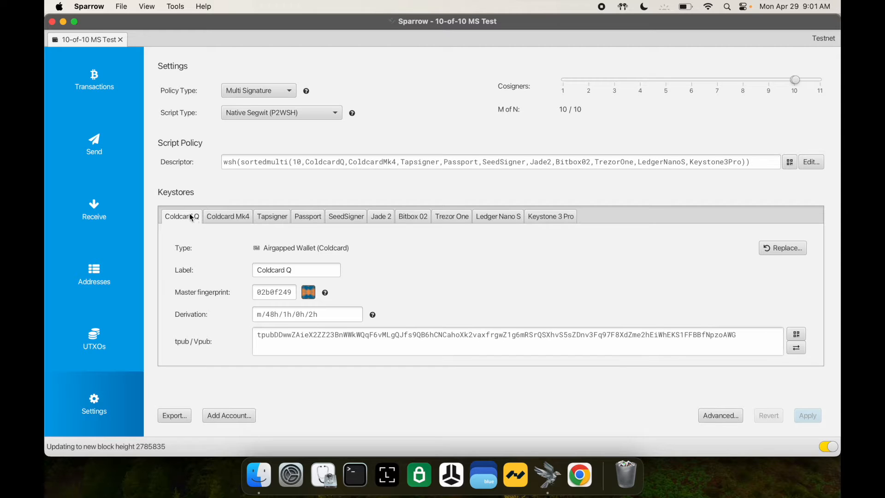
pyautogui.moveTo(228, 215)
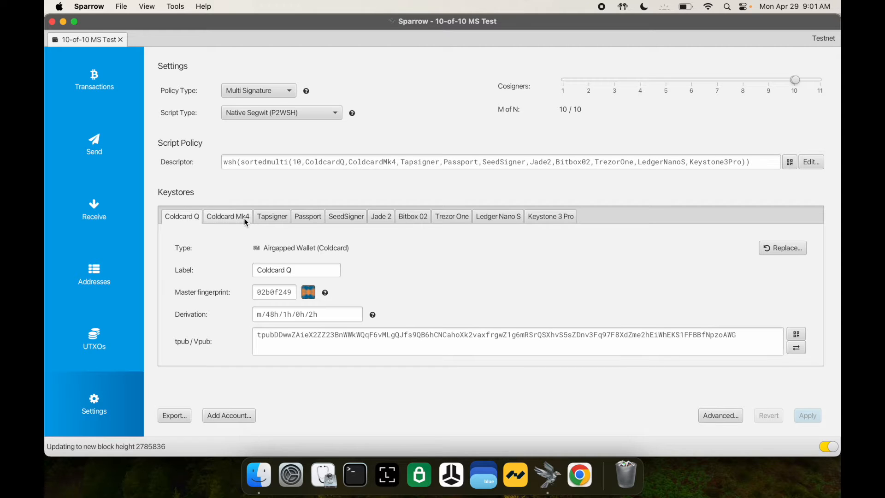
pyautogui.moveTo(308, 220)
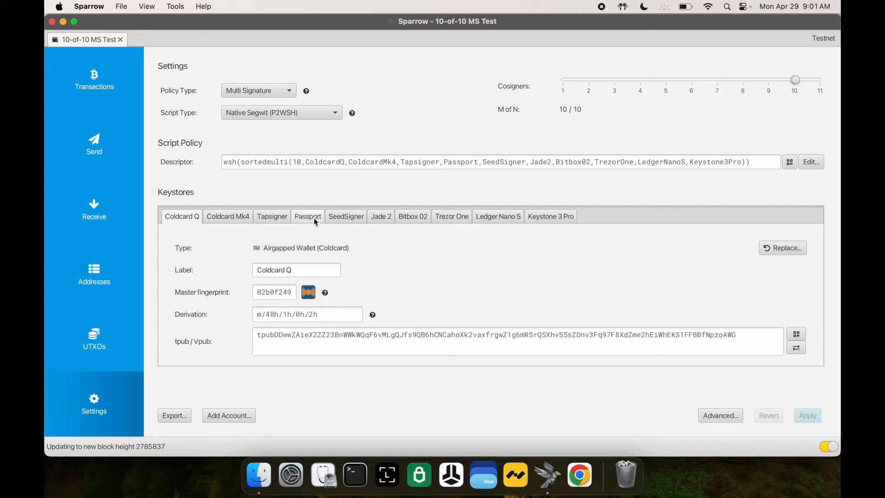
pyautogui.moveTo(346, 219)
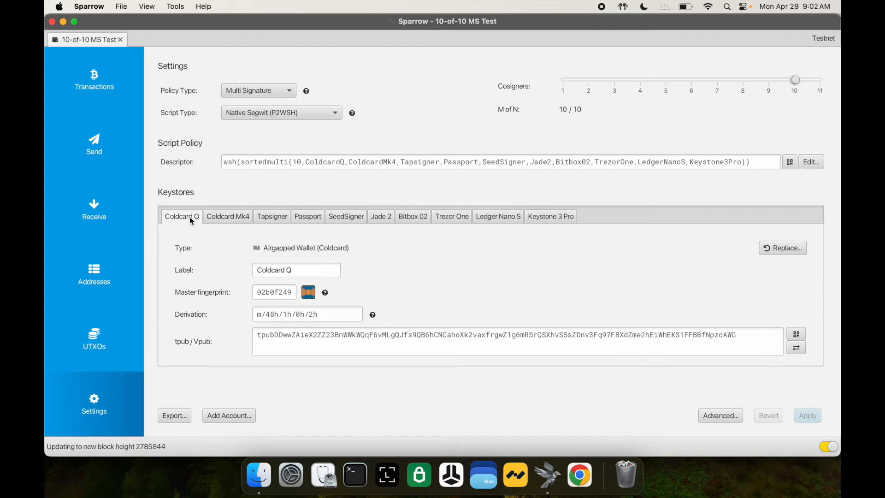
pyautogui.moveTo(277, 239)
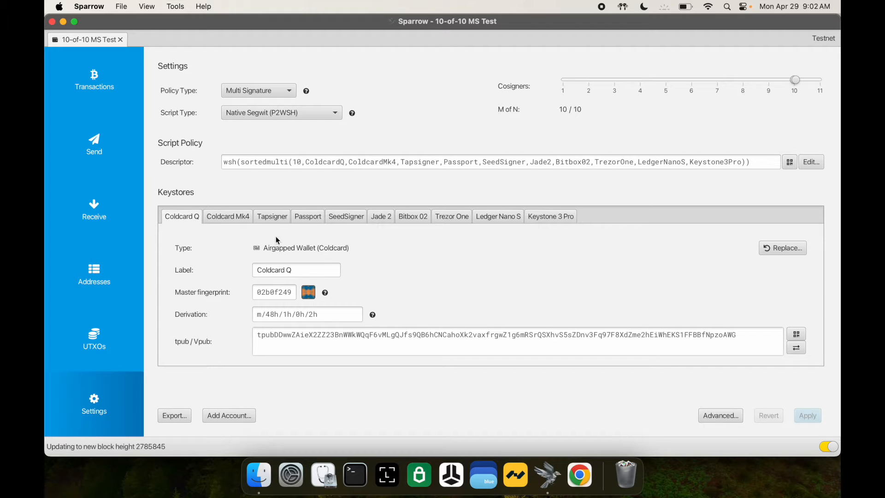
pyautogui.moveTo(282, 231)
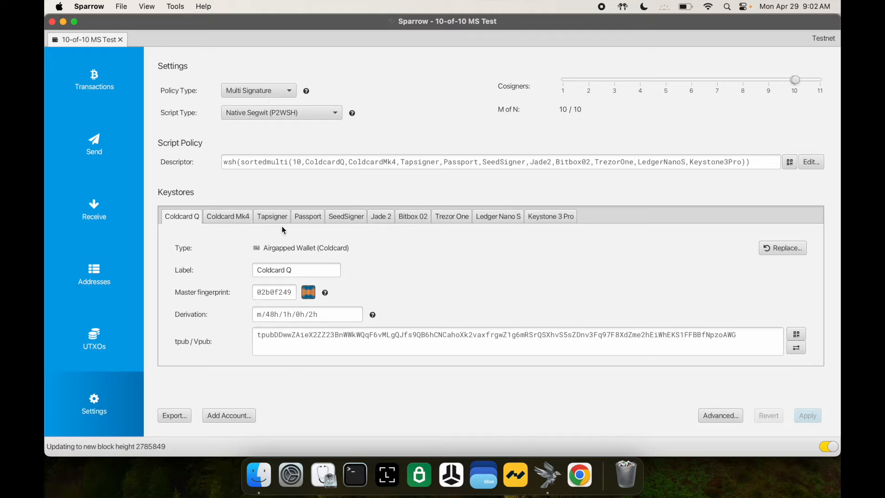
pyautogui.moveTo(482, 243)
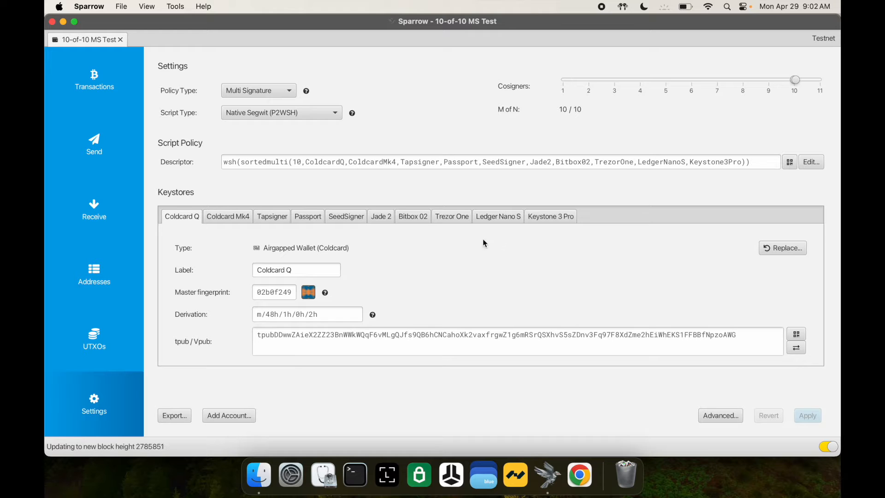
pyautogui.moveTo(430, 216)
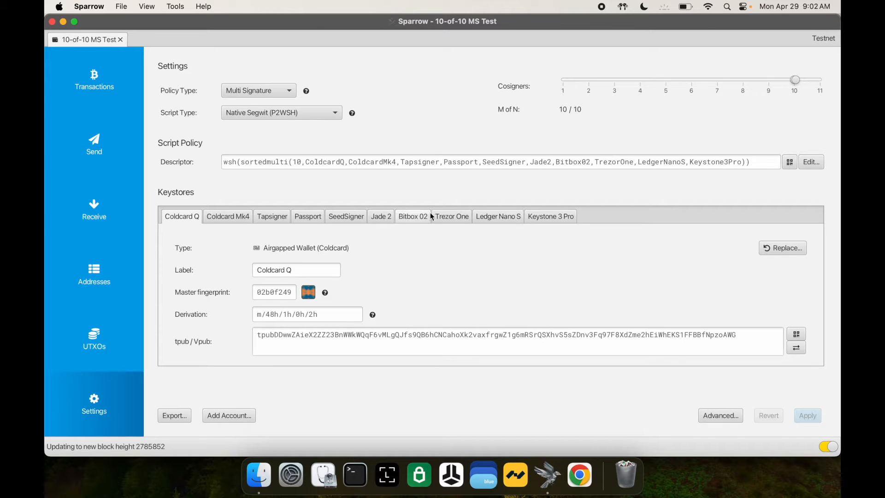
pyautogui.moveTo(496, 214)
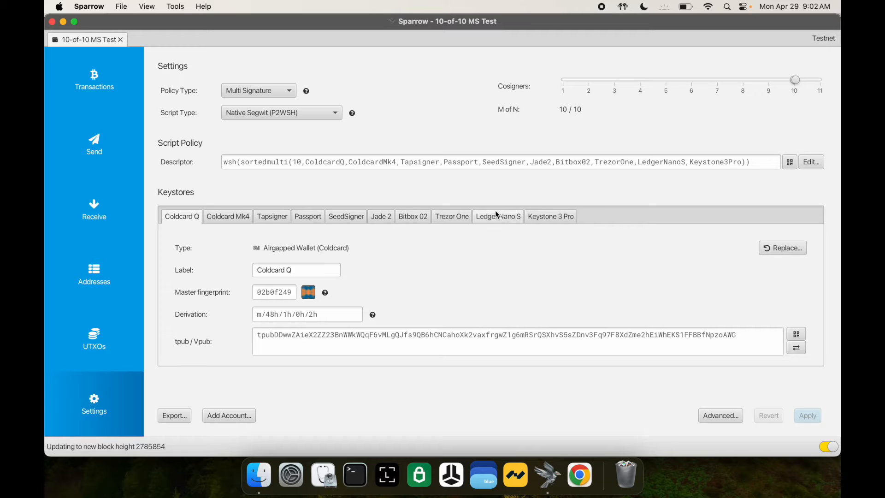
pyautogui.moveTo(414, 220)
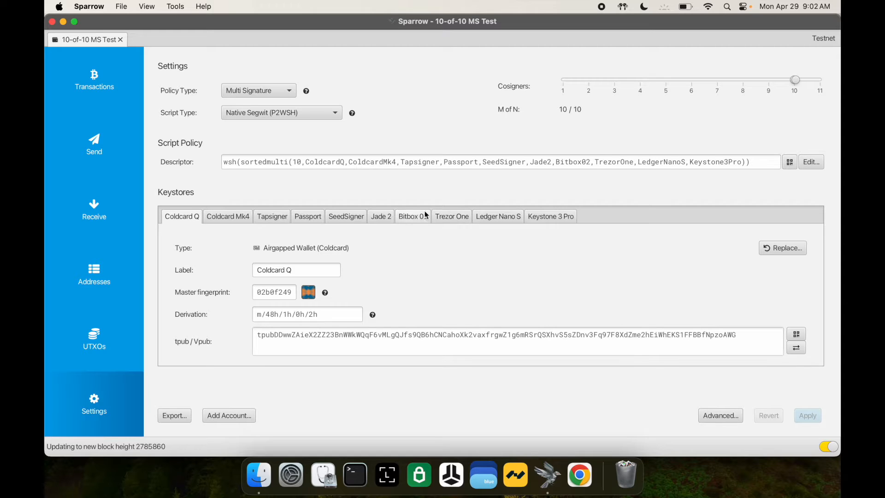
pyautogui.moveTo(456, 243)
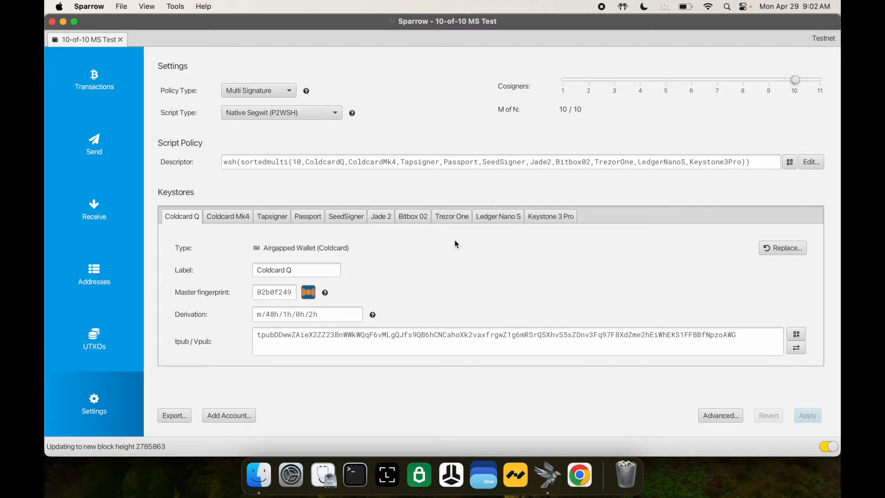
pyautogui.moveTo(550, 226)
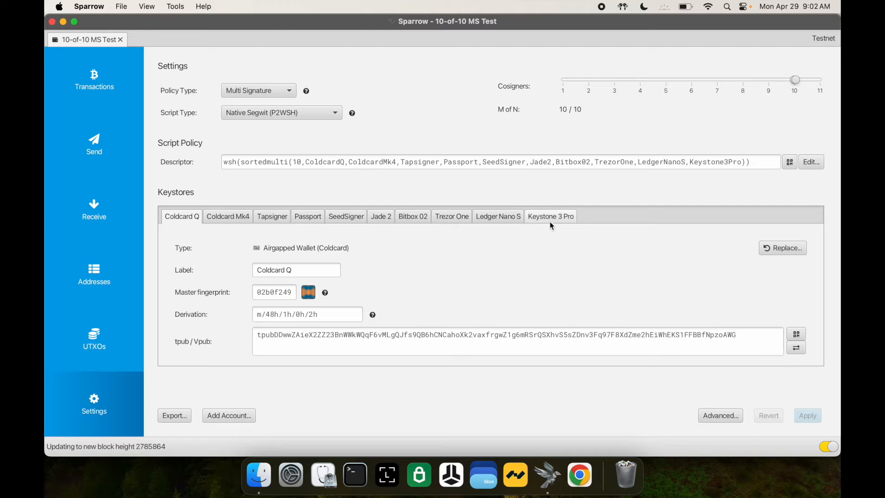
pyautogui.moveTo(278, 227)
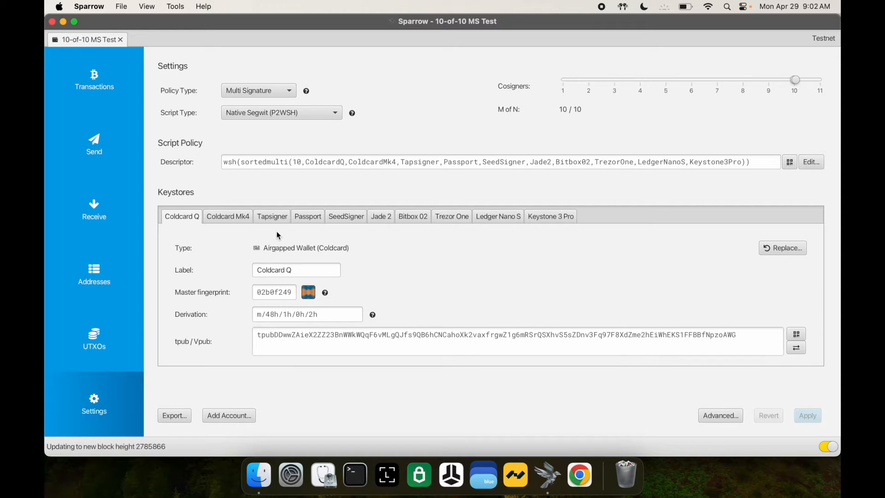
pyautogui.moveTo(266, 223)
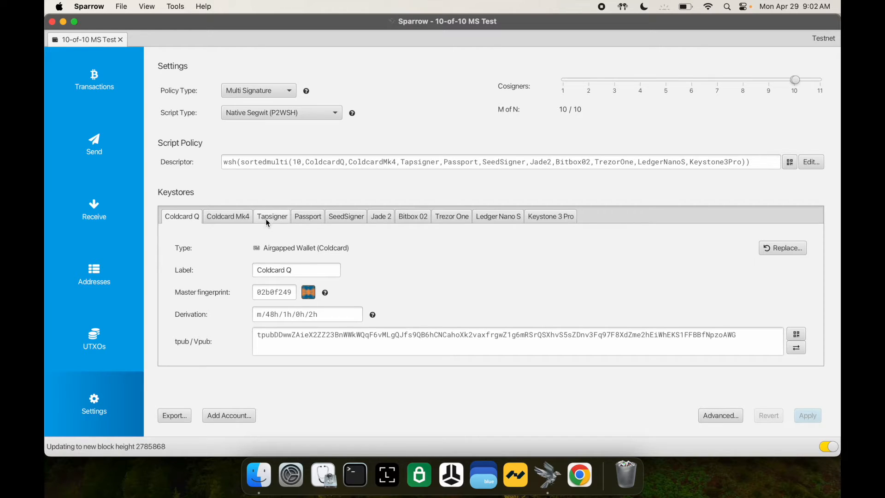
pyautogui.moveTo(277, 233)
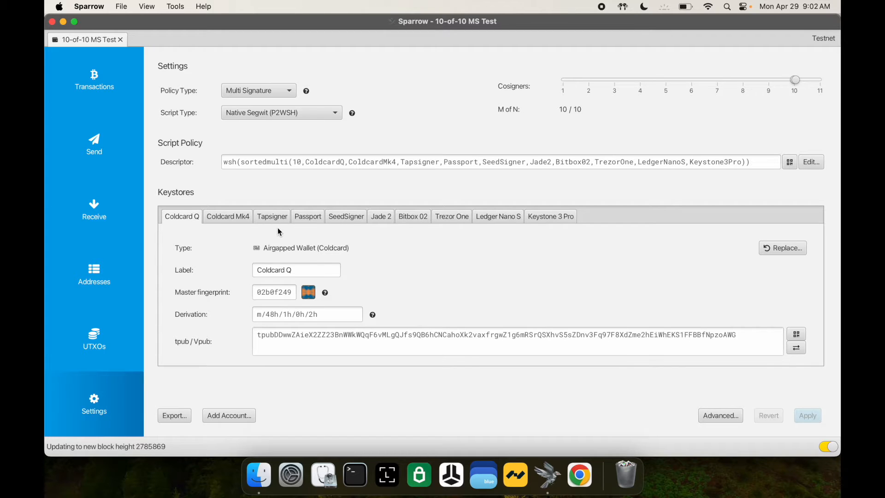
# - View the Transactions tab and highlight the 7,987,874 sats balance figure
pyautogui.click(94, 79)
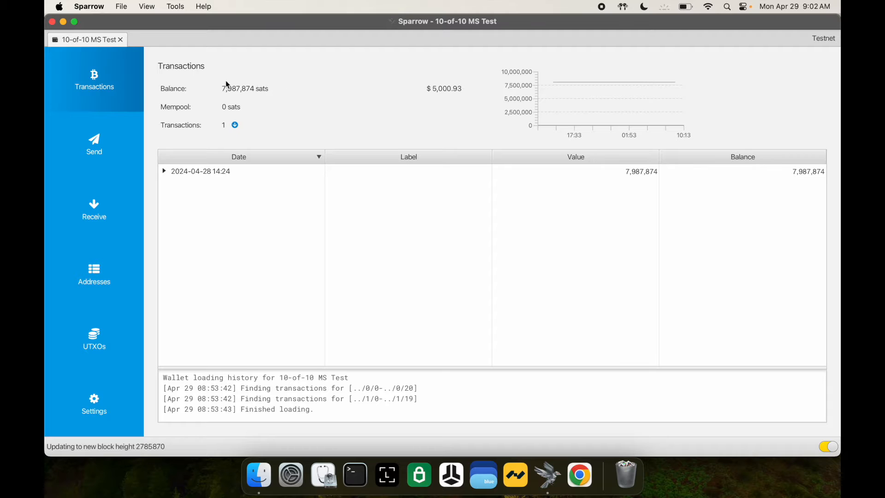
pyautogui.doubleClick(244, 88)
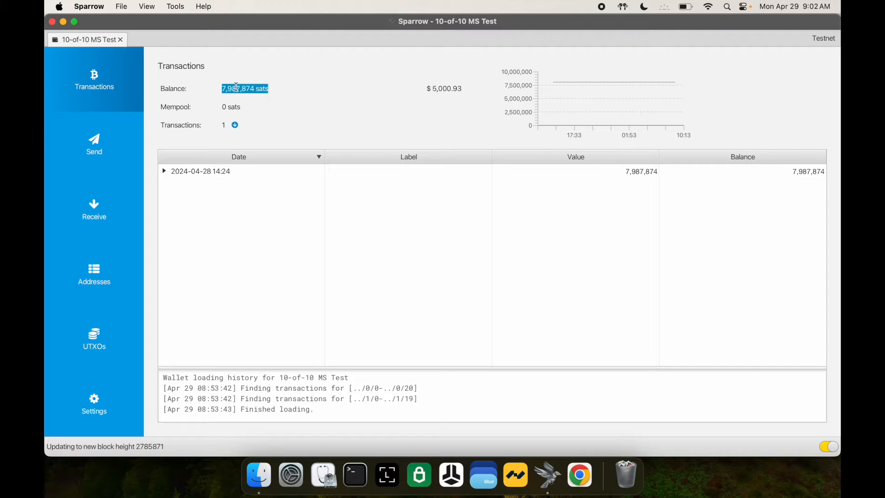
pyautogui.moveTo(337, 131)
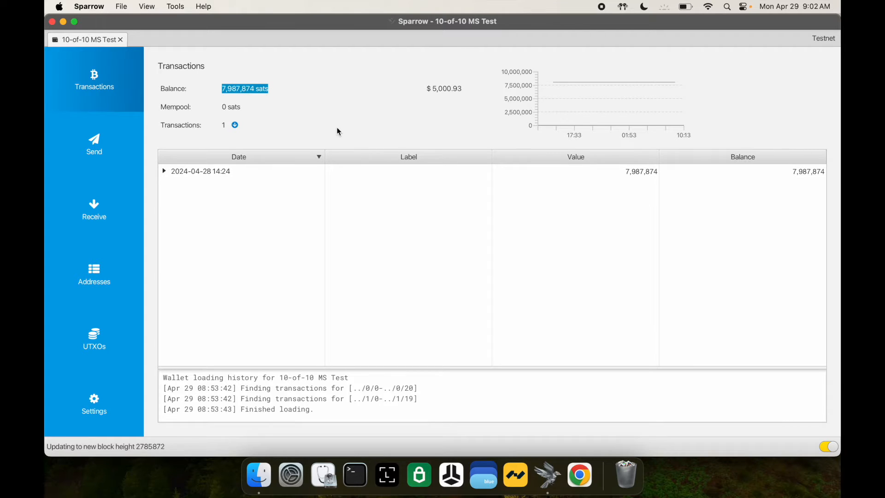